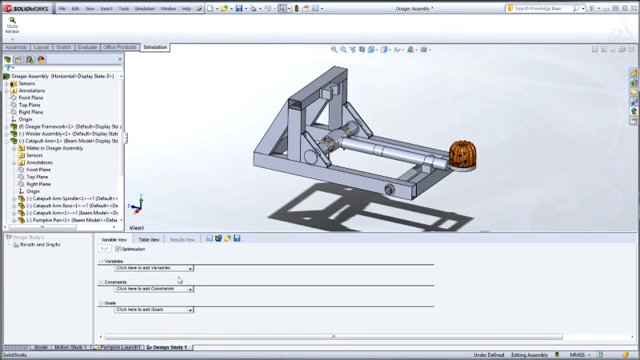
# - Run the catapult design study and view the scenario results table comparing initial and optimal values
pyautogui.click(150, 270)
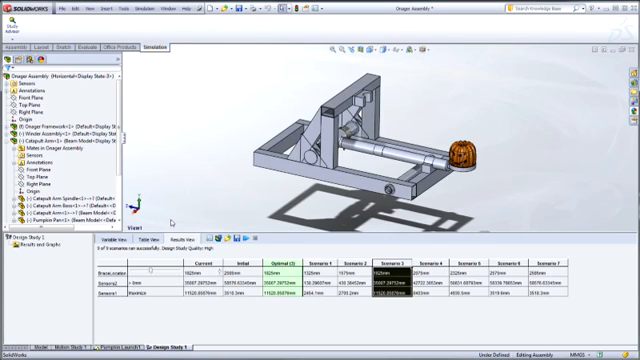
pyautogui.moveTo(172, 222)
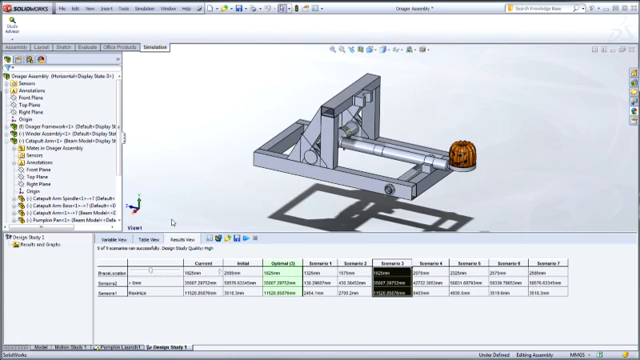